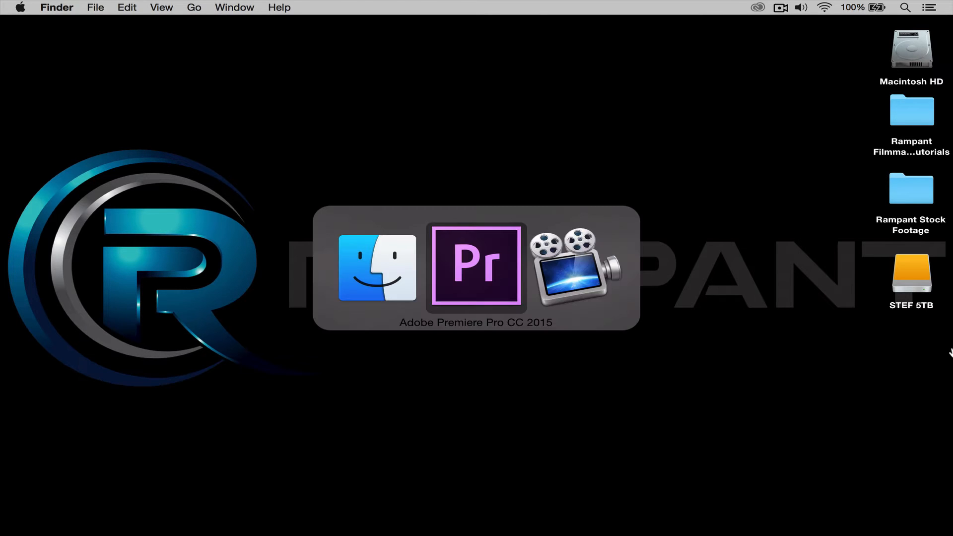
# Step: Bring Premiere Pro CC 2015 to the front on the Rampant Filmmaker Toolbox Backgrounds project
pyautogui.click(475, 266)
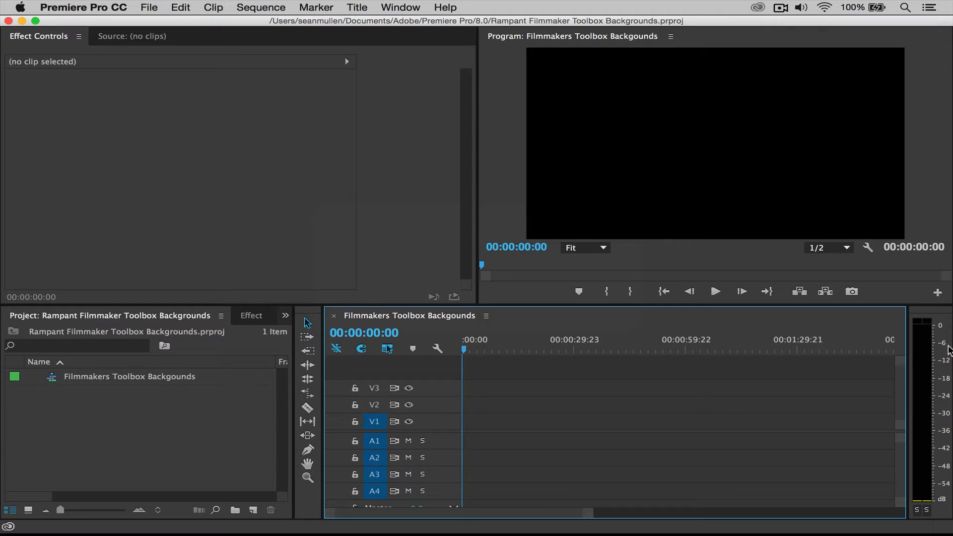
pyautogui.moveTo(89, 404)
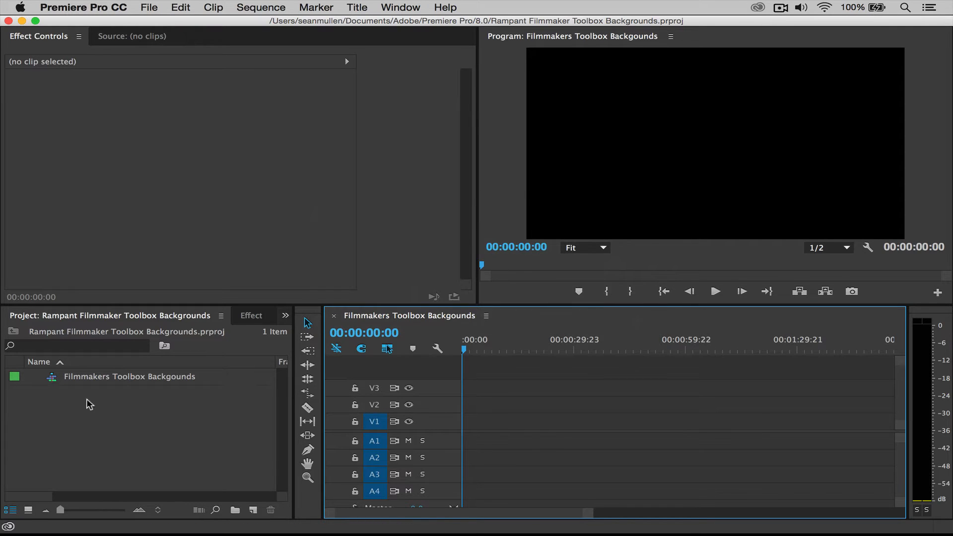
# Step: Import the Rampant Bokeh Backgrounds folder from the toolbox folder into the Project panel
pyautogui.rightClick(90, 404)
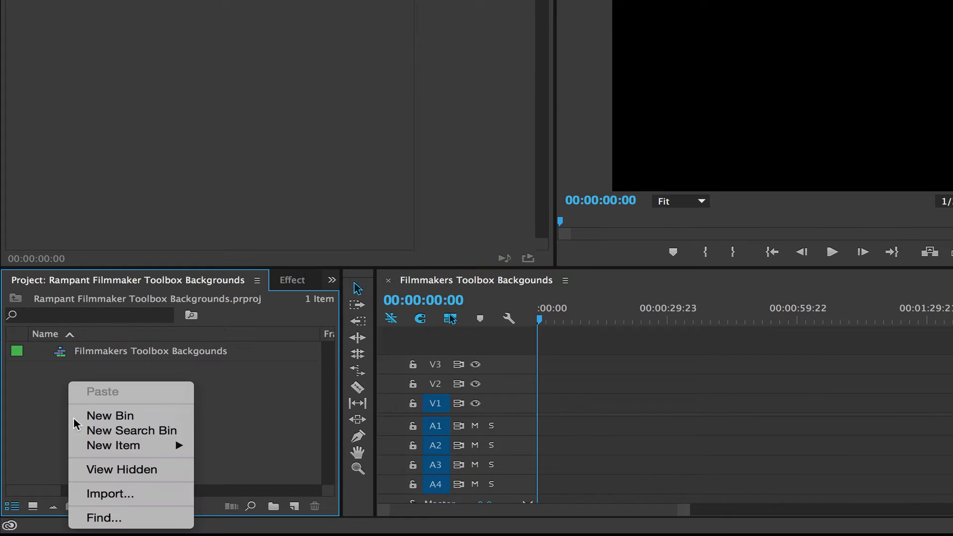
pyautogui.click(110, 493)
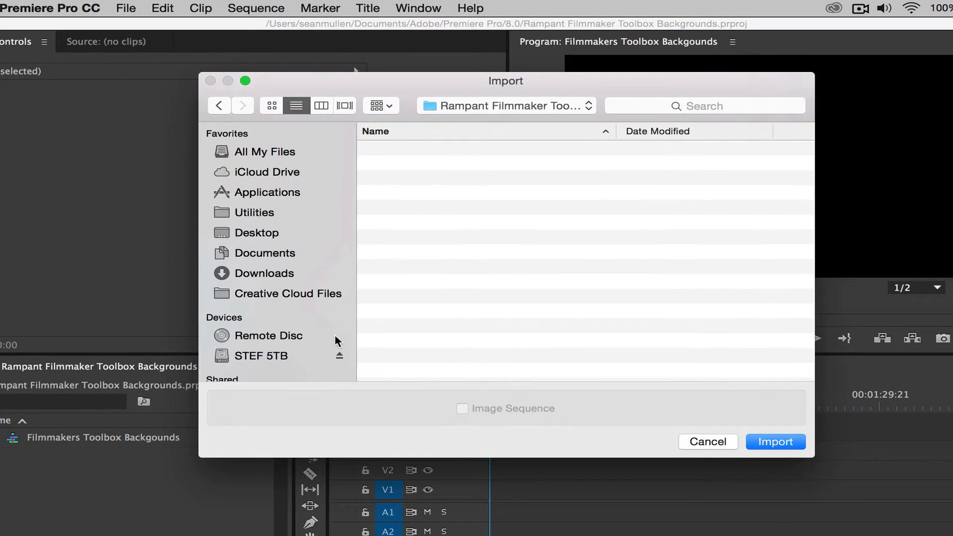
pyautogui.click(367, 164)
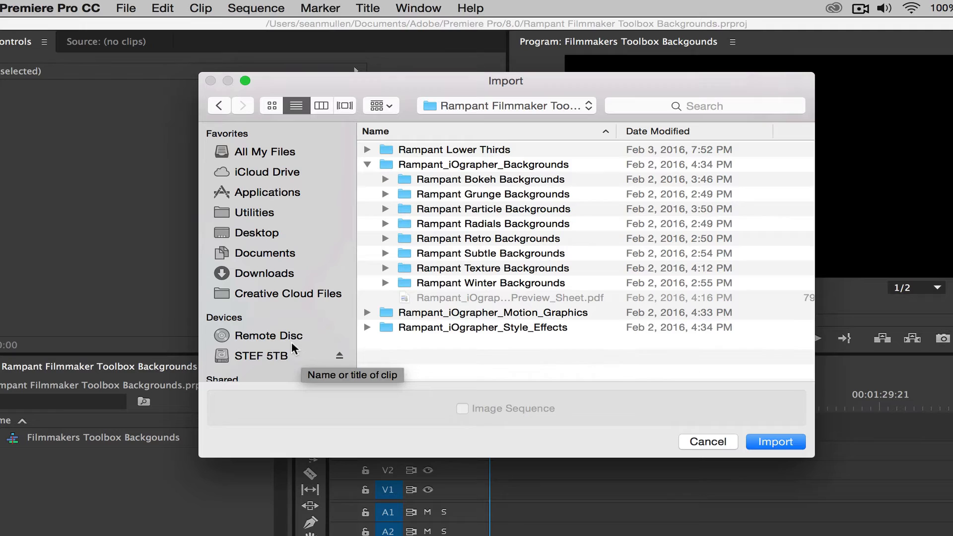
pyautogui.moveTo(417, 172)
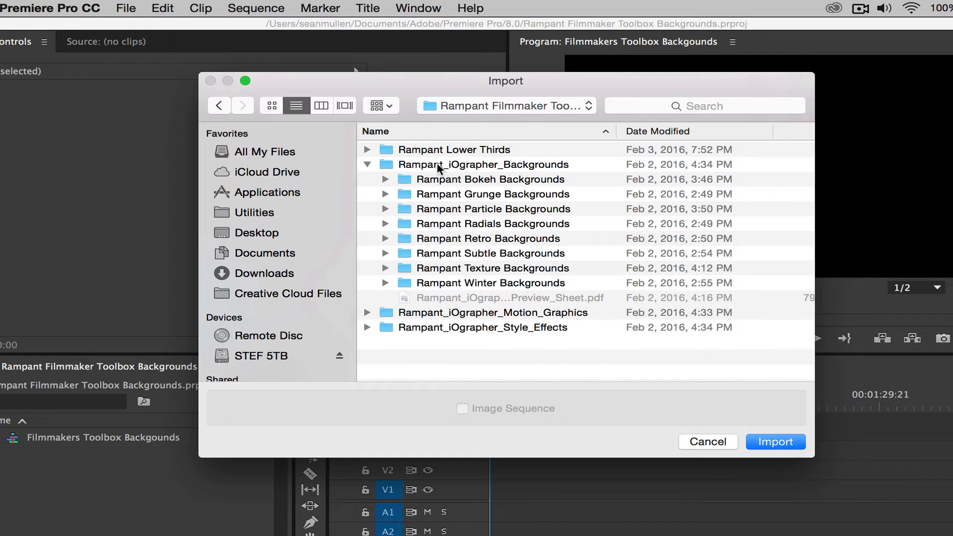
pyautogui.click(489, 179)
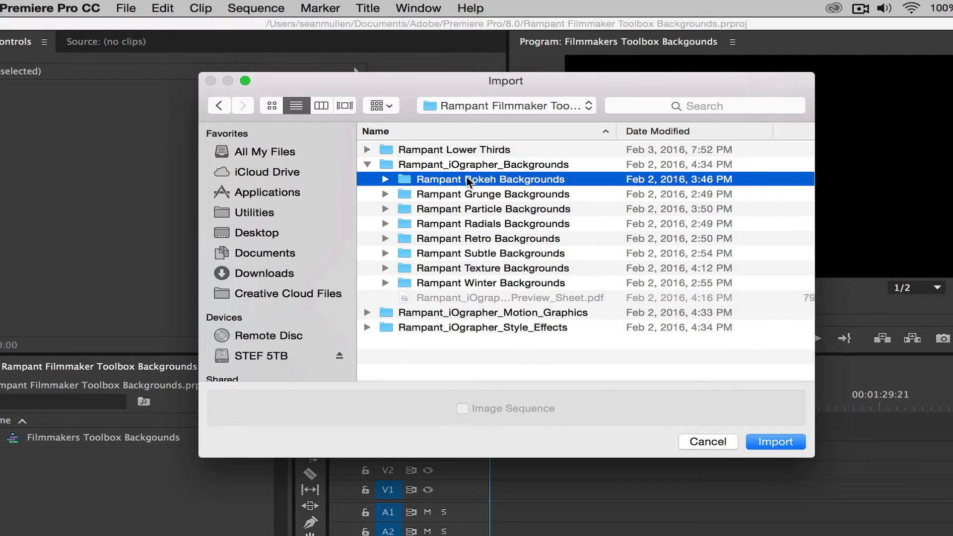
pyautogui.click(774, 441)
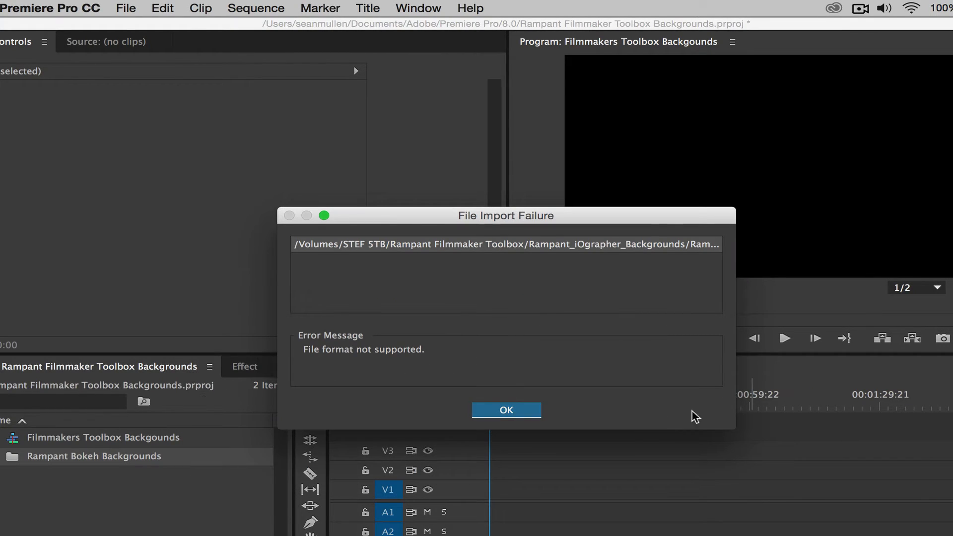
pyautogui.moveTo(638, 416)
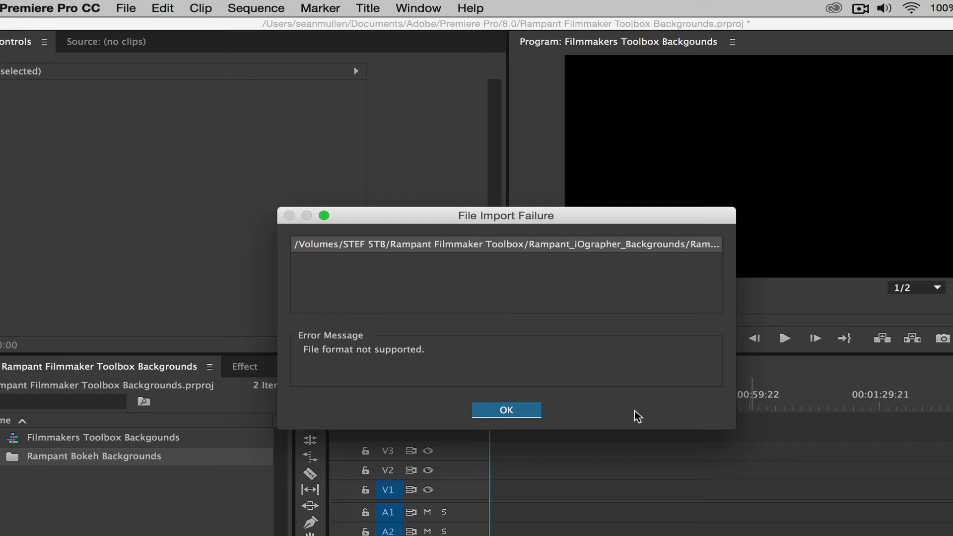
pyautogui.moveTo(506, 409)
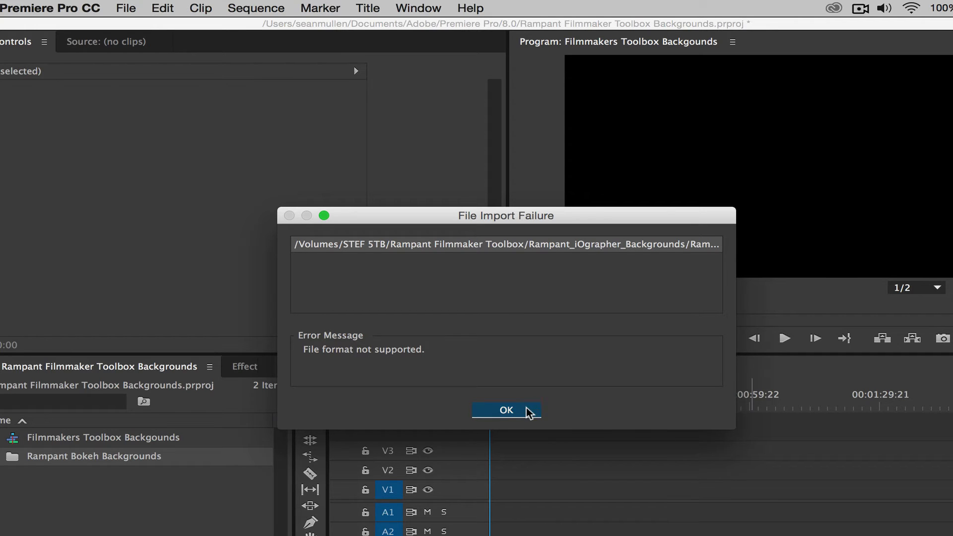
# Step: Dismiss the File Import Failure warning about the unsupported file with OK
pyautogui.click(506, 411)
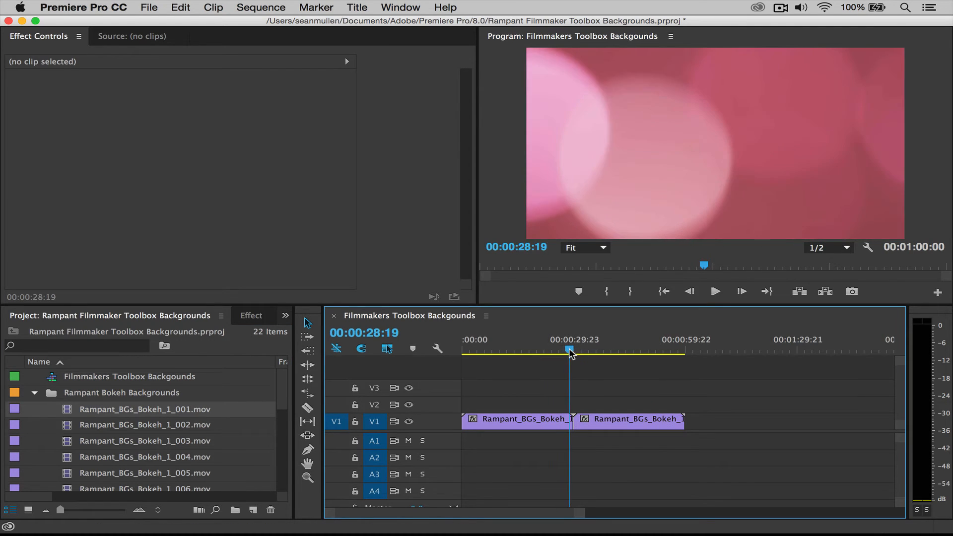
# Step: Play the two back-to-back Rampant_BGs_Bokeh_1_001.mov clips from the join in the Program monitor
pyautogui.click(714, 292)
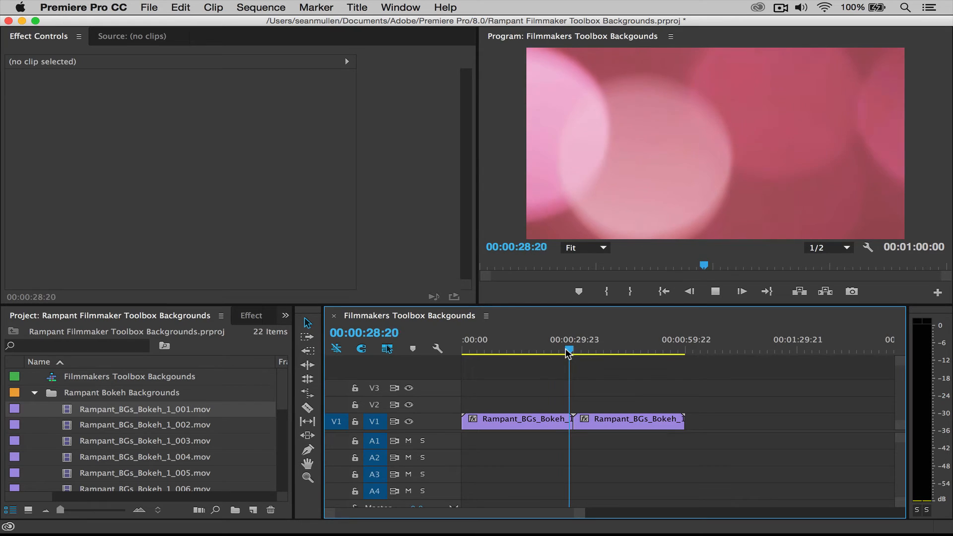